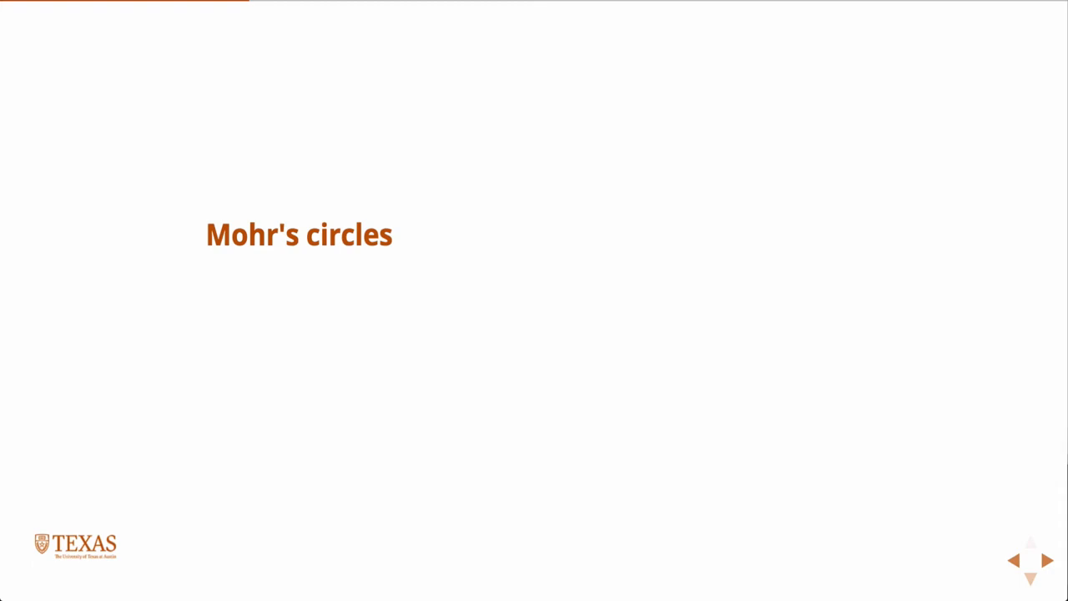
{"action": "mouse_move", "coordinate": [738, 87]}
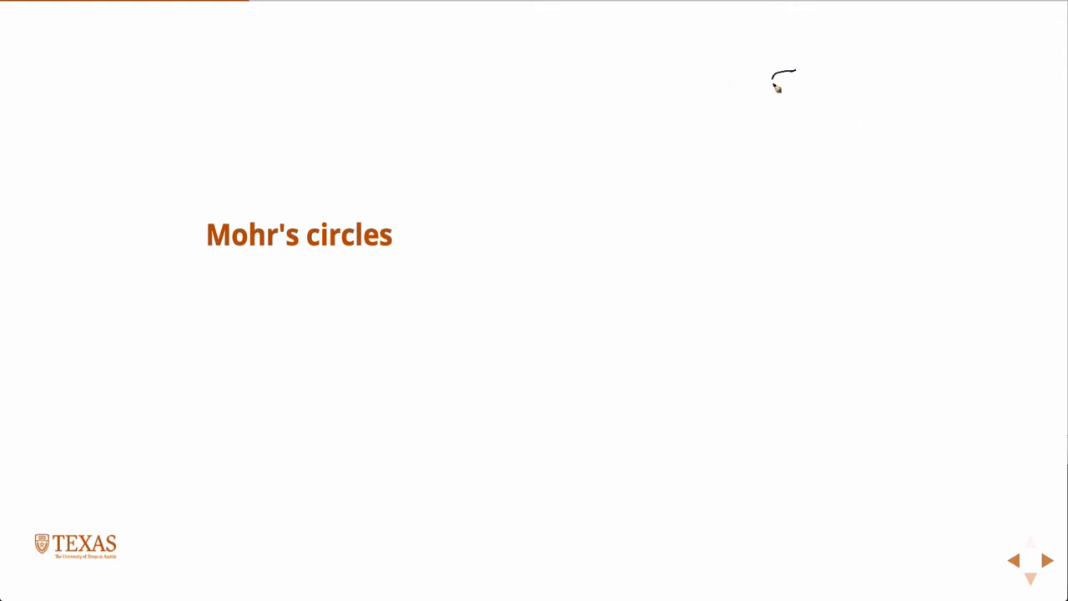
Step: Pen-sketch the vertical tensile bar outline and a diagonal failure plane across it
{"action": "left_click_drag", "start_coordinate": [776, 88], "coordinate": [782, 238]}
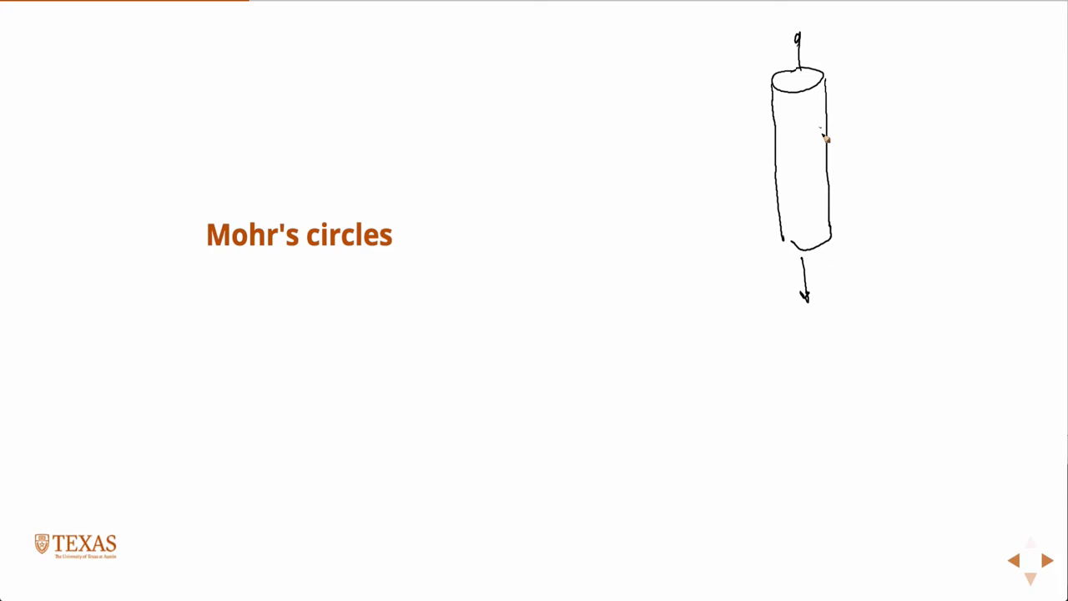
{"action": "left_click_drag", "start_coordinate": [824, 136], "coordinate": [772, 188]}
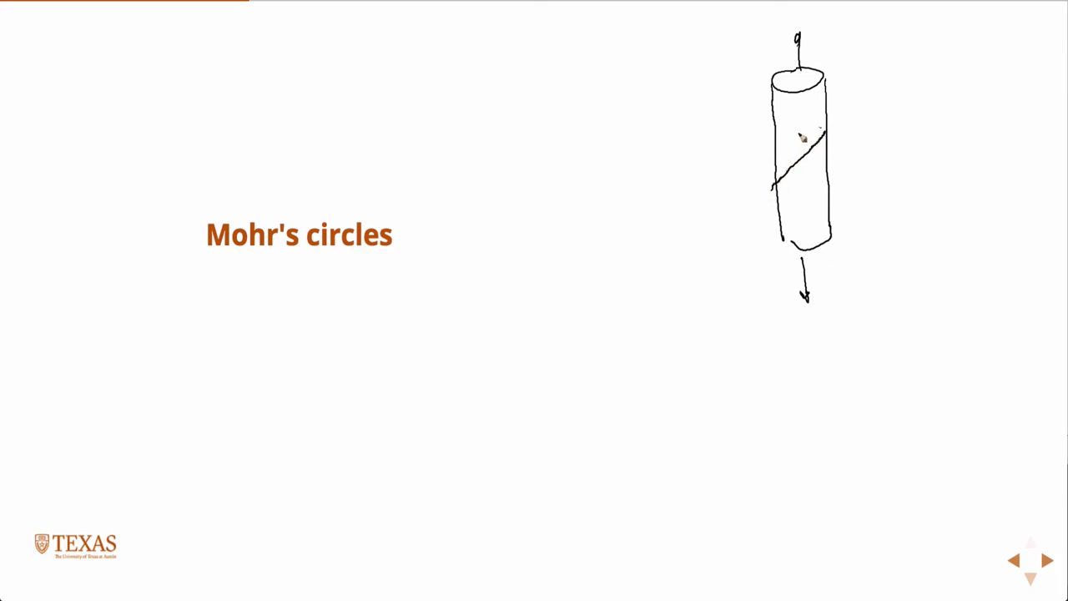
{"action": "mouse_move", "coordinate": [805, 110]}
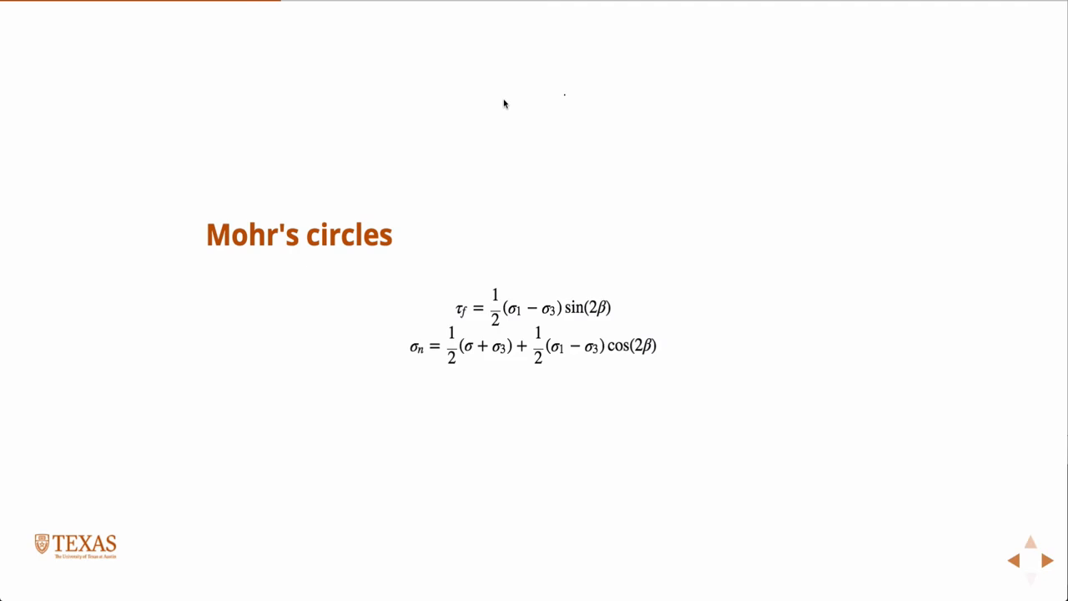
Step: Advance past the shear and normal stress equations to the Mohr Envelope slide
{"action": "left_click", "coordinate": [1049, 559]}
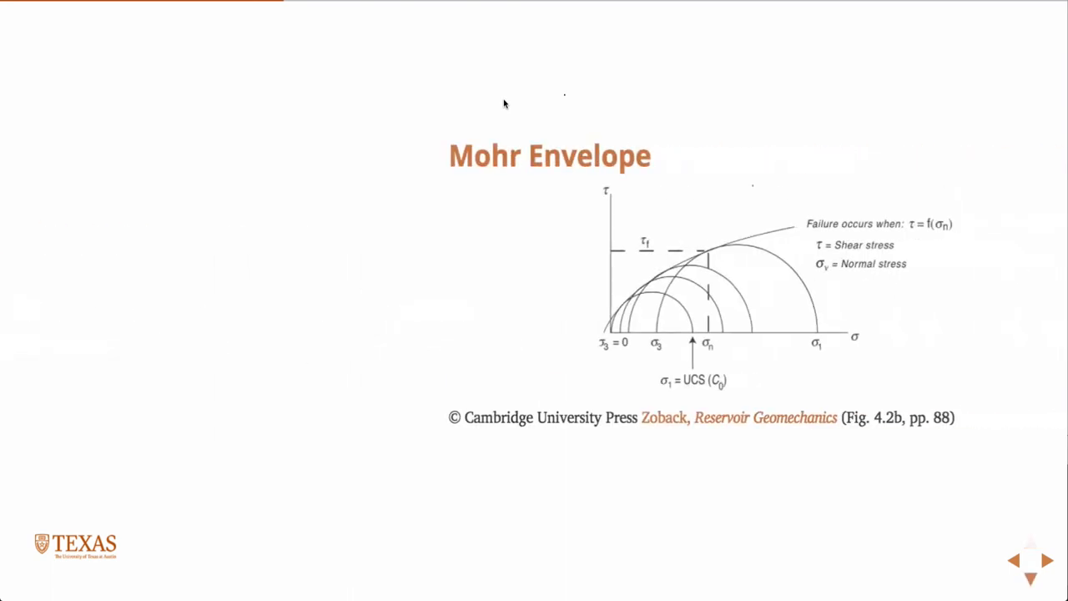